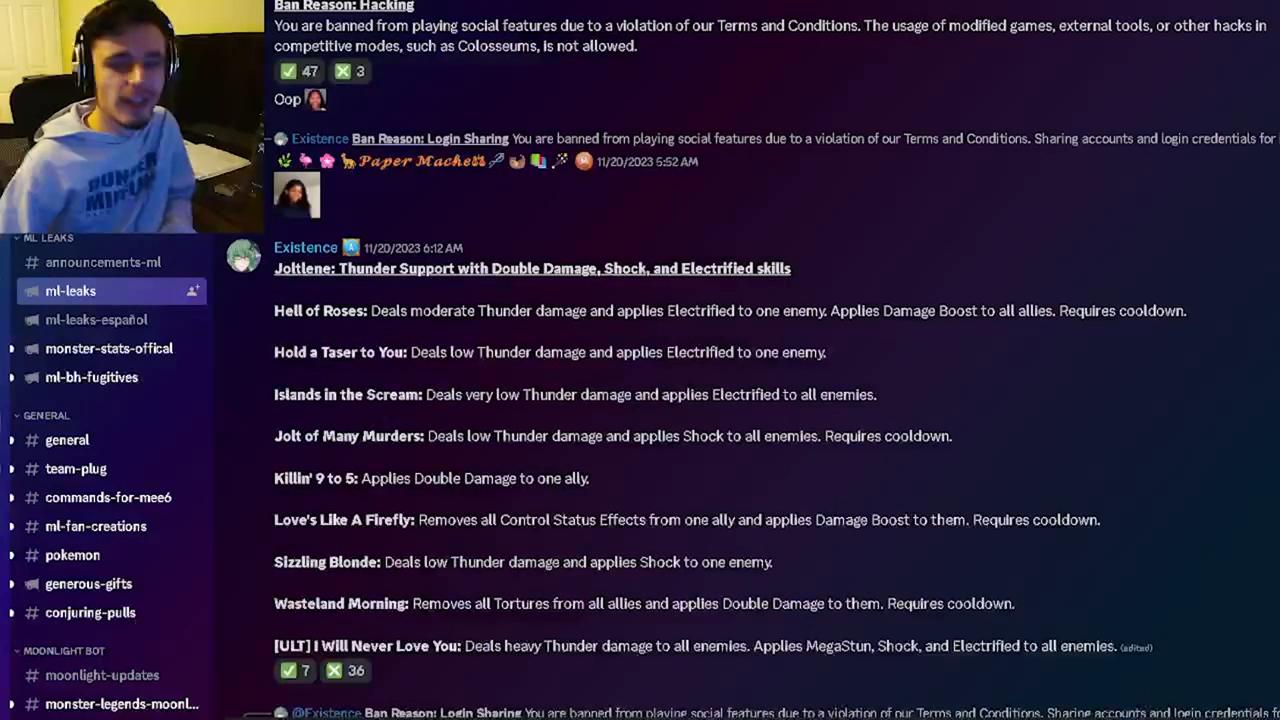
Step: Read Waveblaze's Water skills, highlighting the Love's Like A Firefly effect text
{"action": "scroll", "scroll_direction": "down", "scroll_amount": 3}
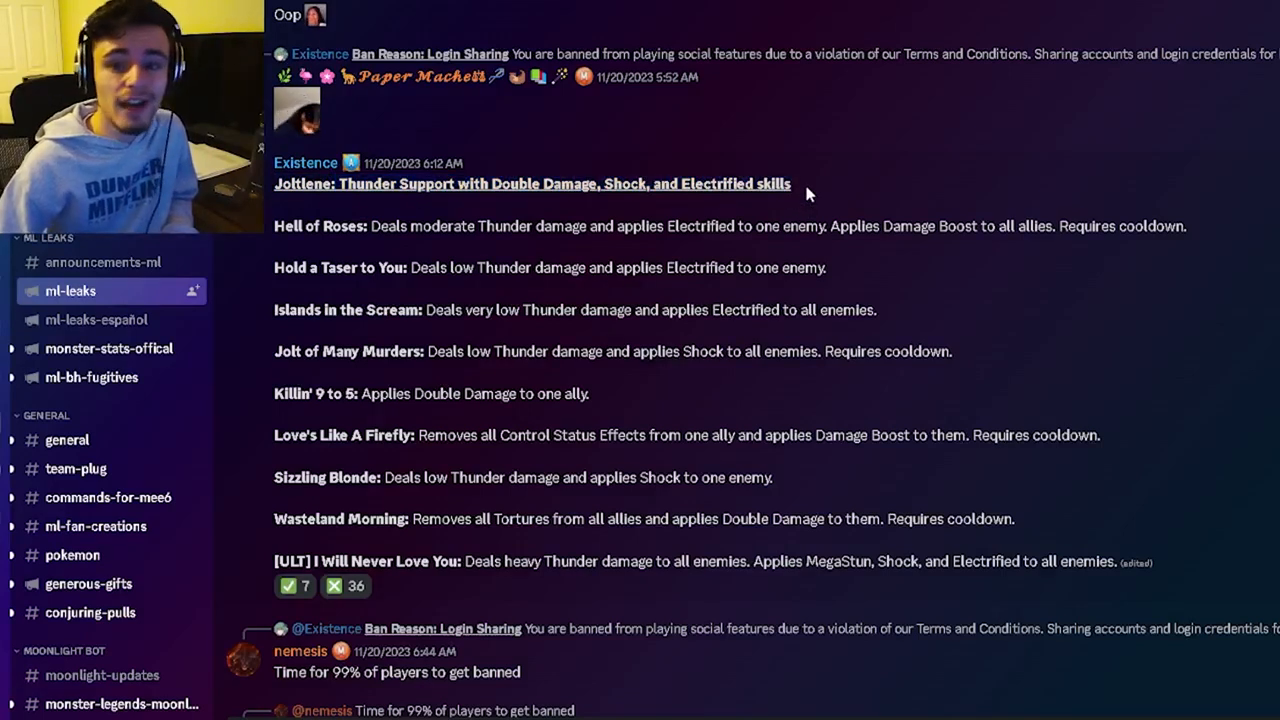
{"action": "mouse_move", "coordinate": [416, 540]}
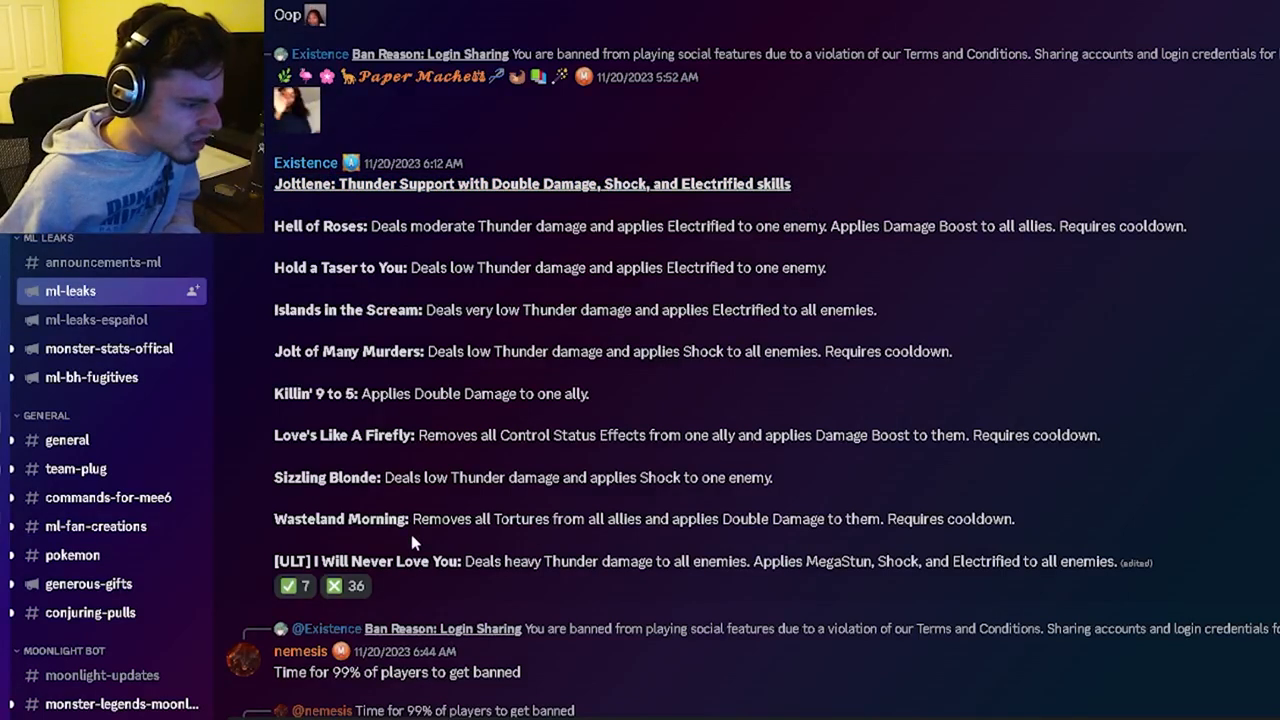
{"action": "left_click_drag", "start_coordinate": [412, 518], "coordinate": [692, 518]}
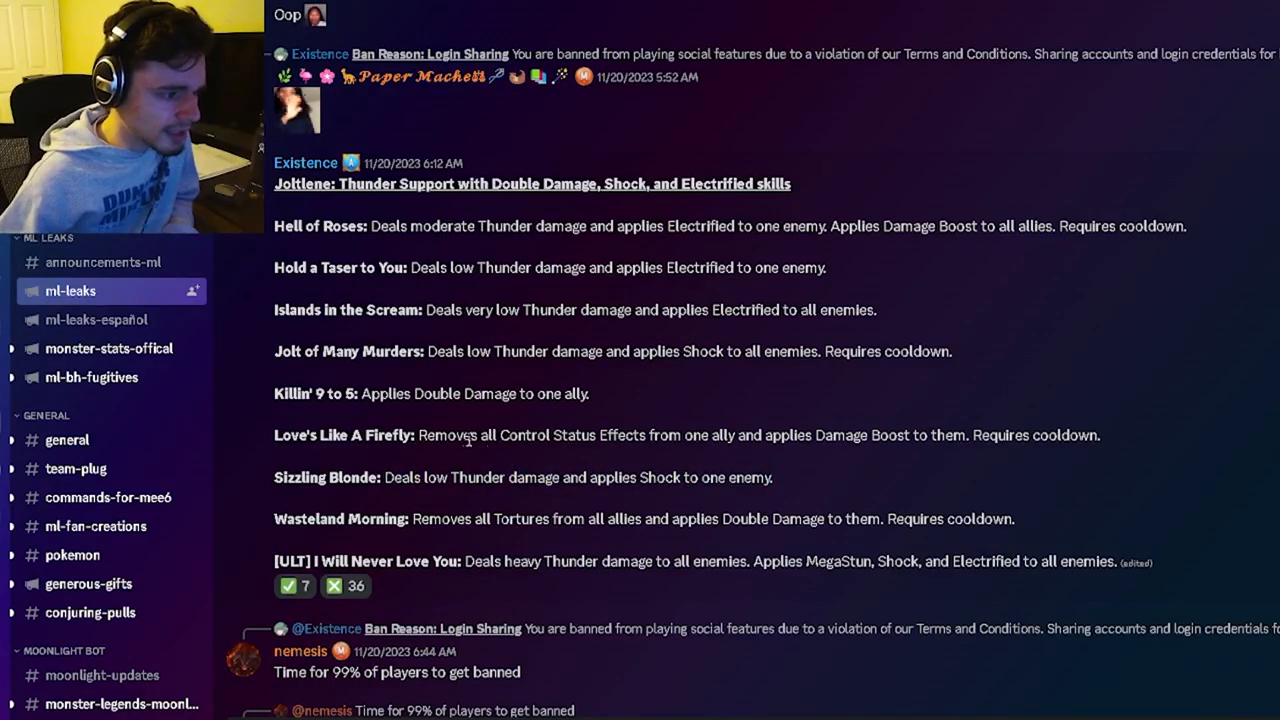
{"action": "left_click_drag", "start_coordinate": [418, 436], "coordinate": [770, 436]}
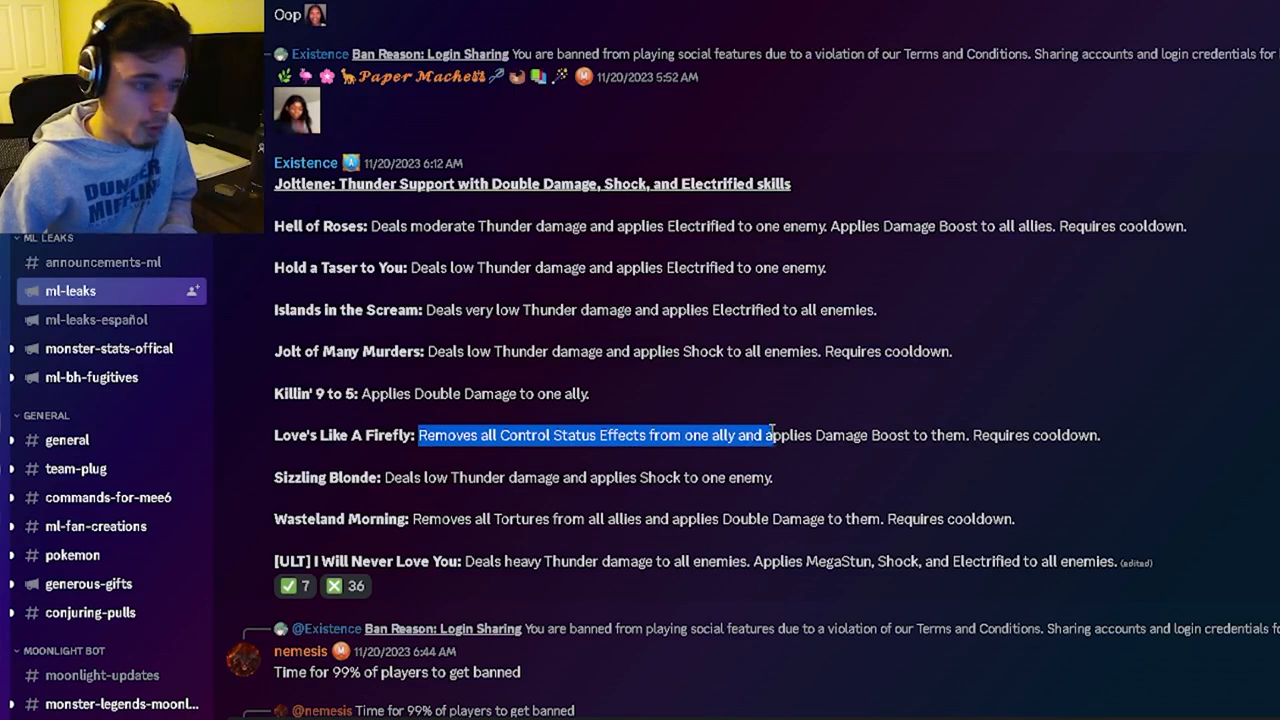
{"action": "left_click", "coordinate": [936, 400]}
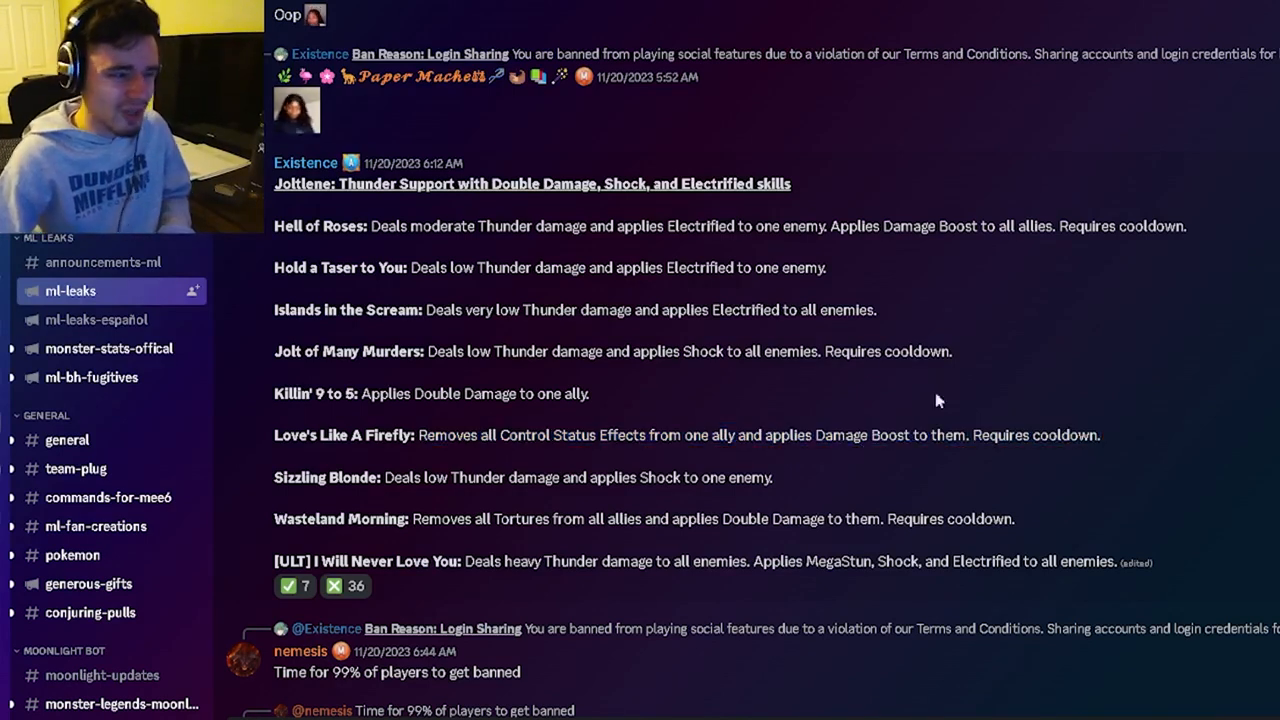
{"action": "left_click_drag", "start_coordinate": [362, 392], "coordinate": [588, 392]}
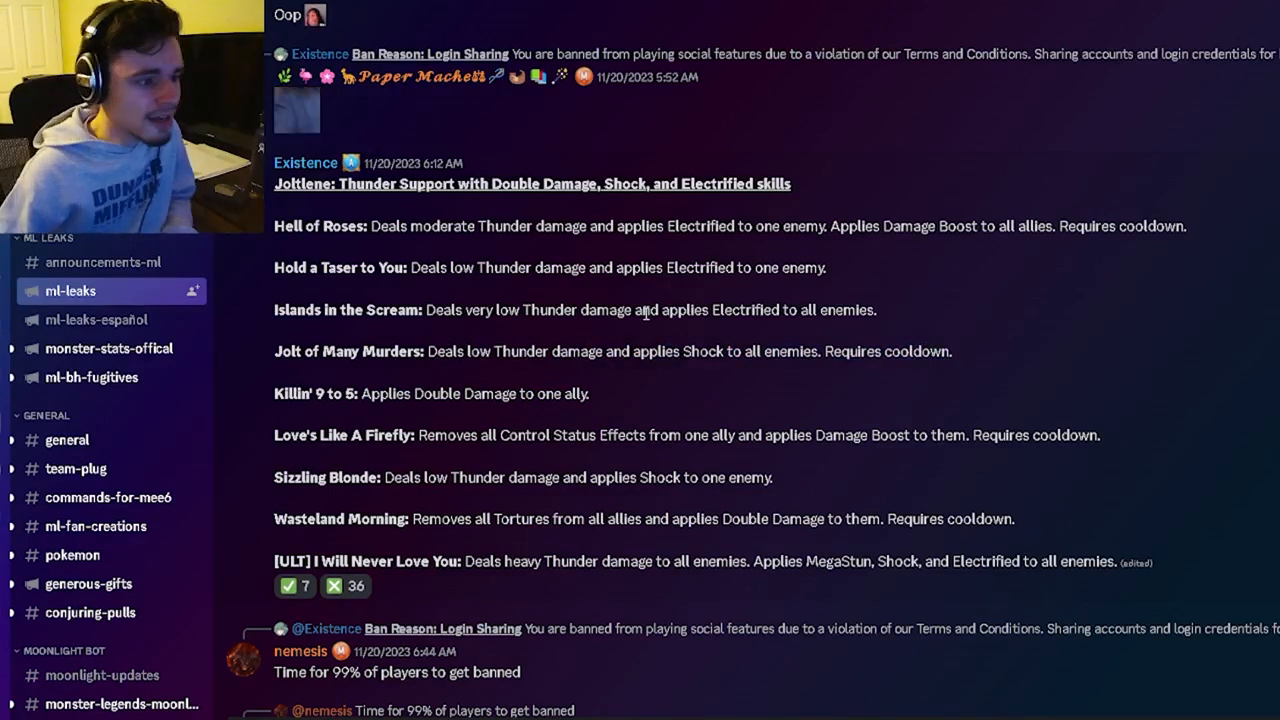
{"action": "left_click_drag", "start_coordinate": [616, 268], "coordinate": [756, 268]}
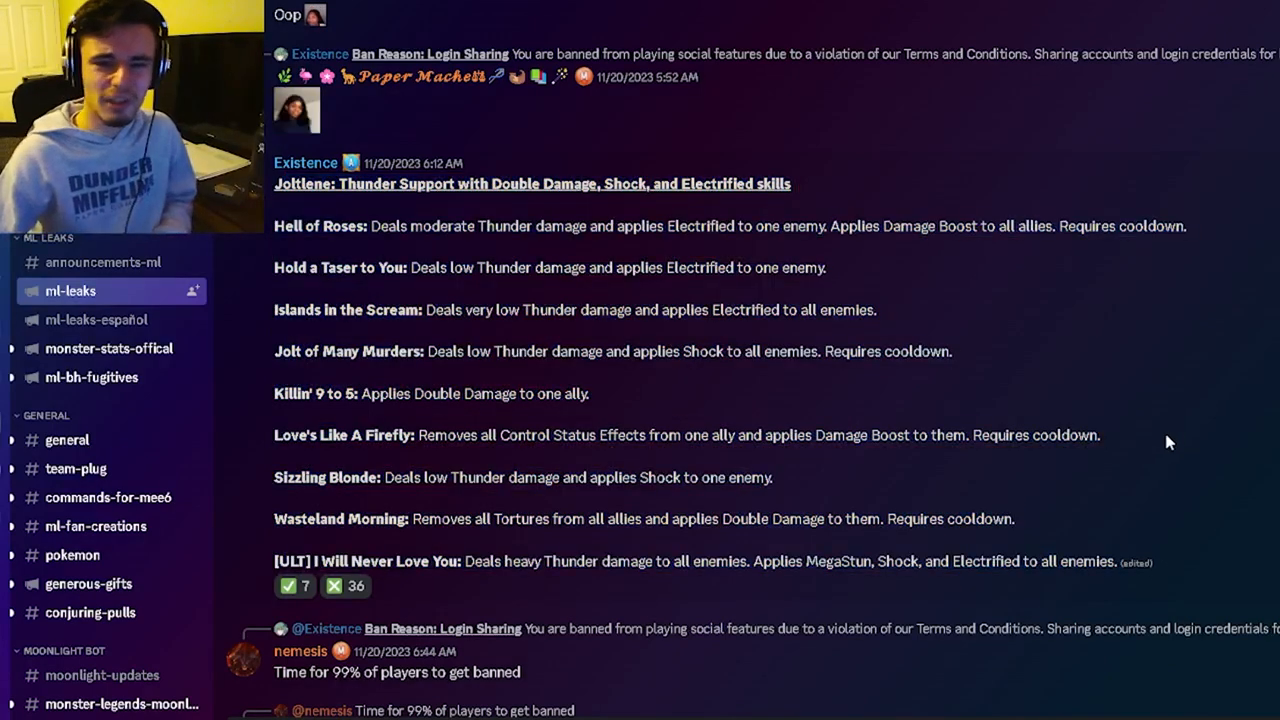
Step: Read the Special support skills, highlighting the Mist of Renewal triple damage effect
{"action": "scroll", "scroll_direction": "down", "scroll_amount": 3}
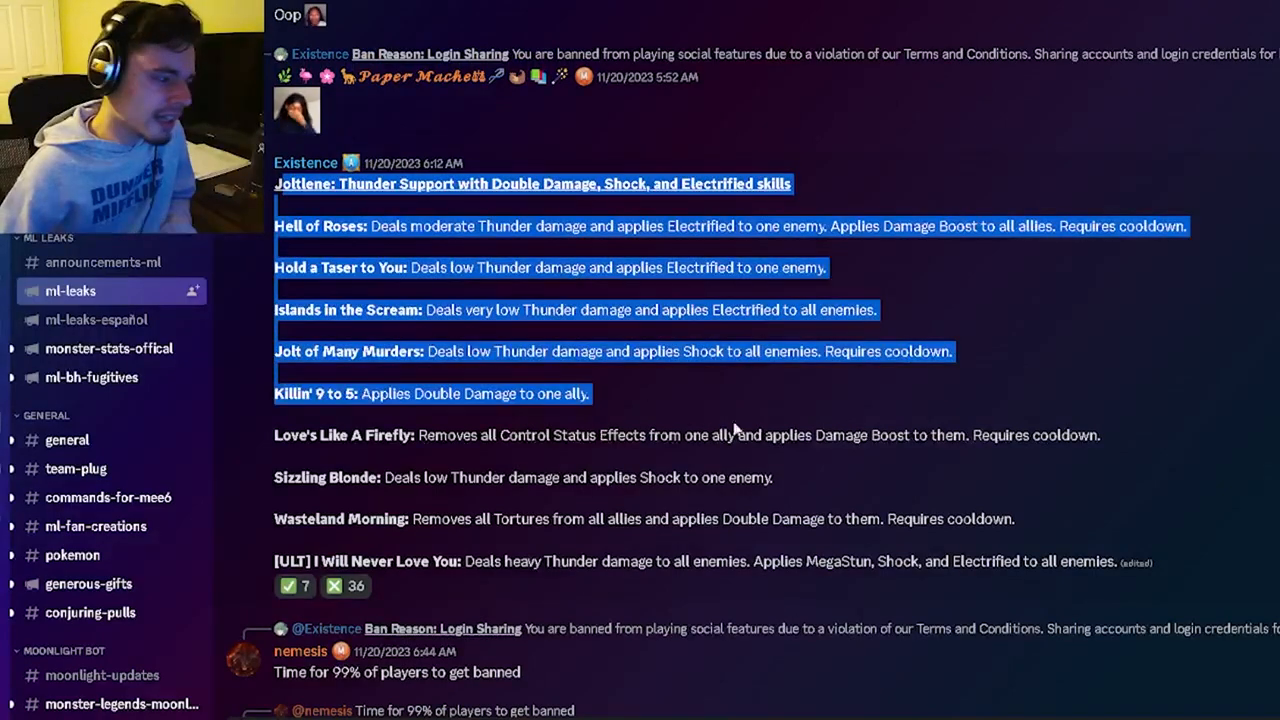
{"action": "scroll", "scroll_direction": "down", "scroll_amount": 3}
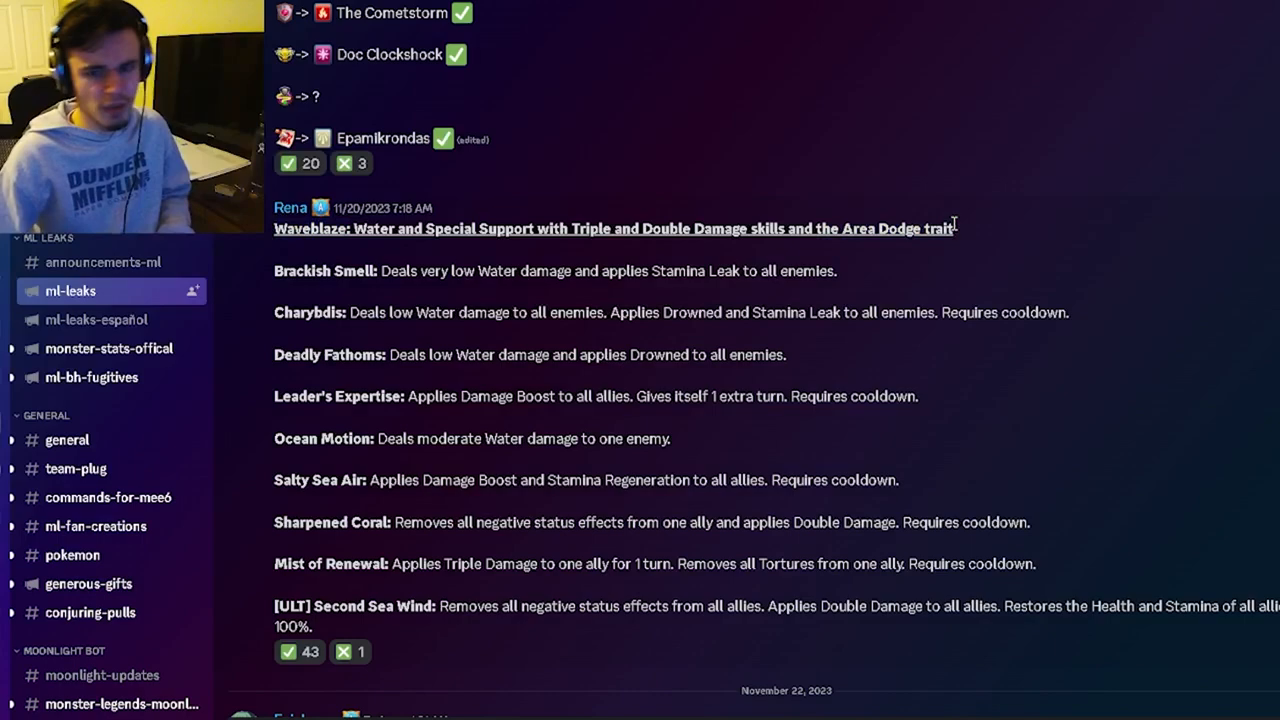
{"action": "left_click_drag", "start_coordinate": [796, 228], "coordinate": [956, 228]}
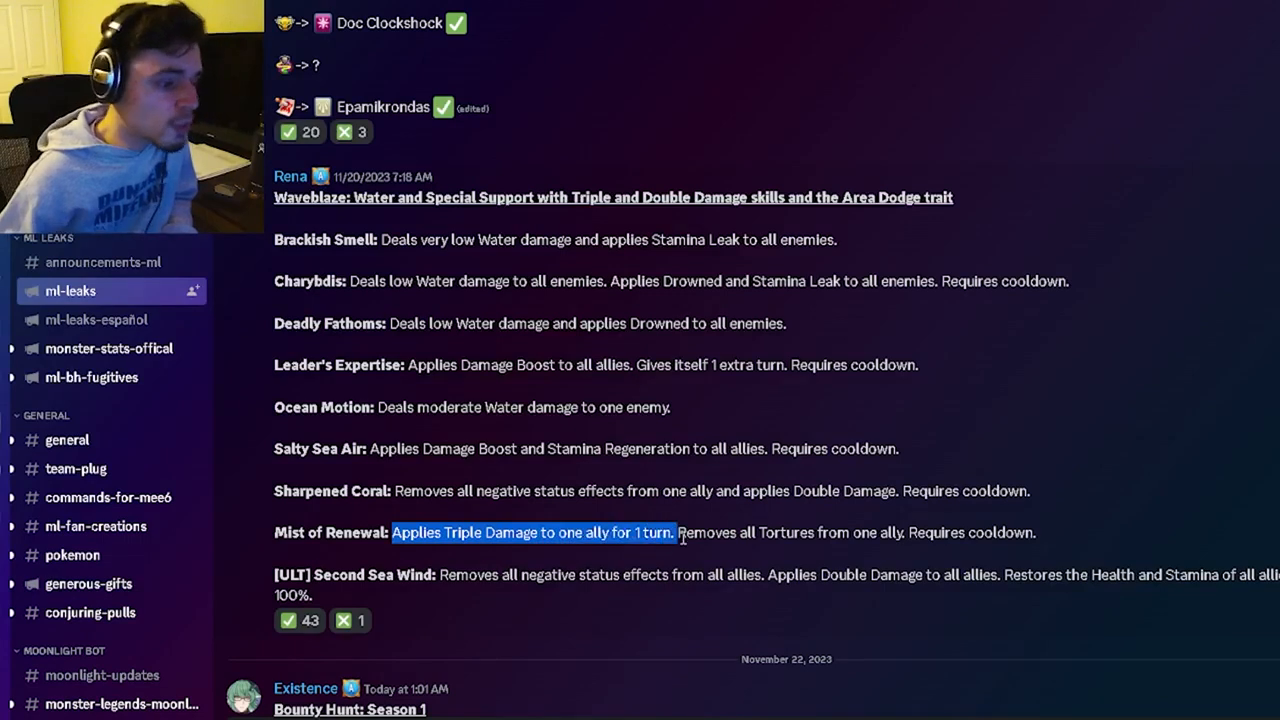
{"action": "left_click_drag", "start_coordinate": [676, 532], "coordinate": [1000, 532]}
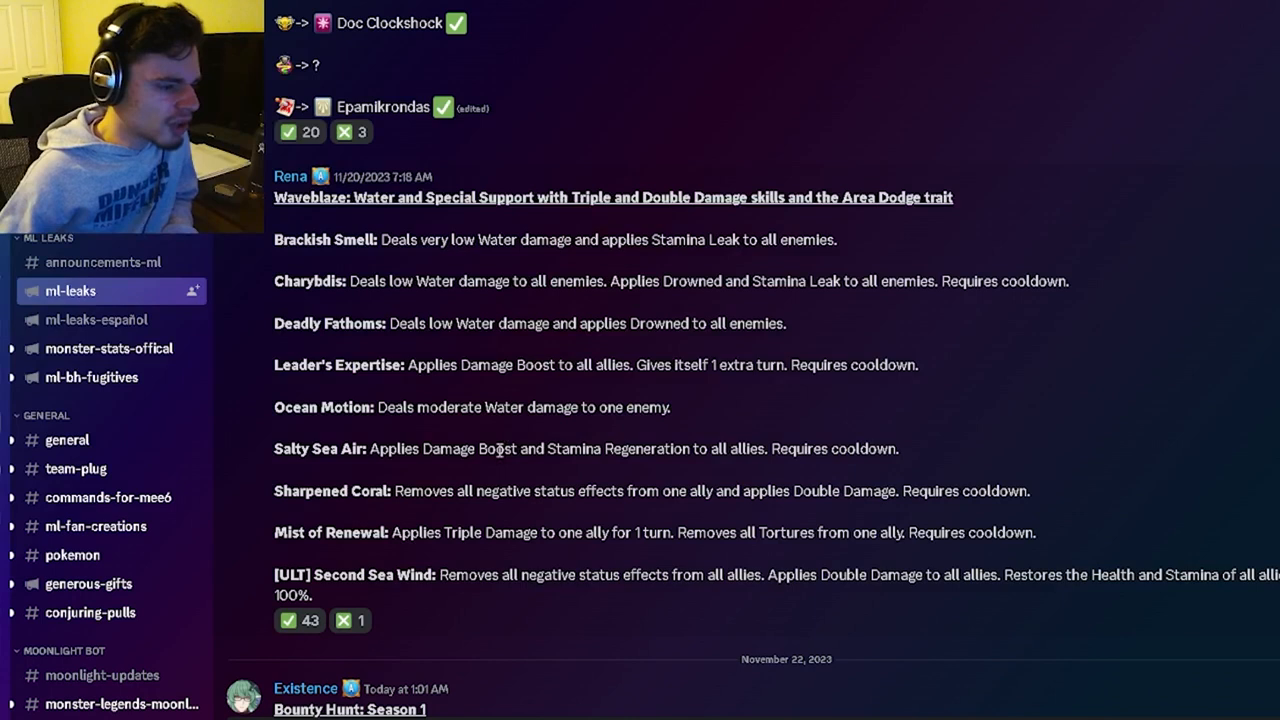
{"action": "double_click", "coordinate": [392, 448]}
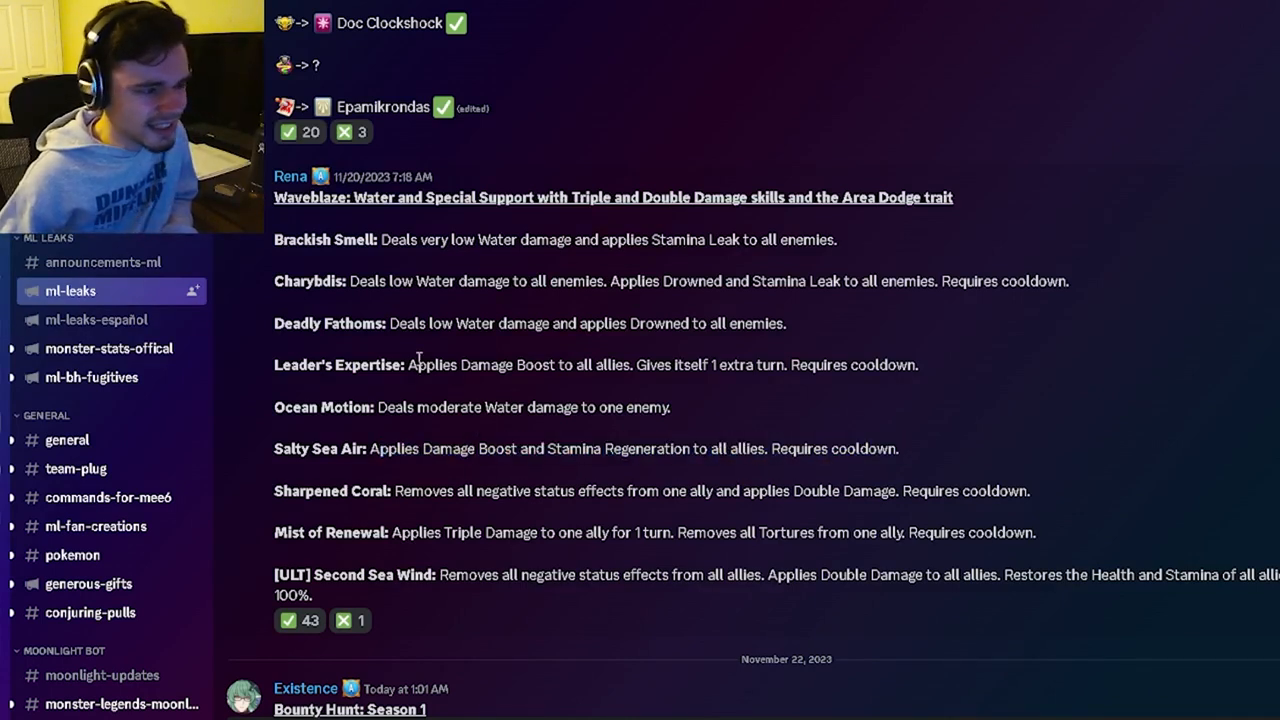
{"action": "left_click_drag", "start_coordinate": [408, 364], "coordinate": [816, 364]}
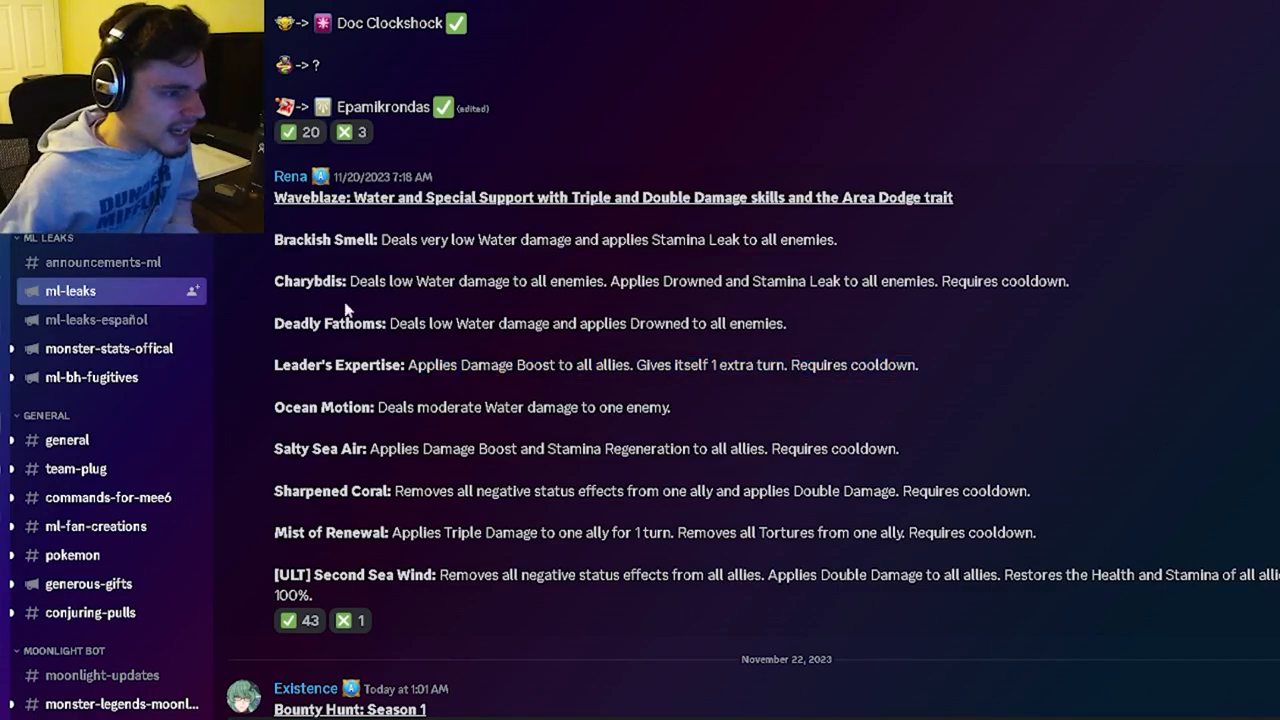
{"action": "left_click_drag", "start_coordinate": [616, 280], "coordinate": [868, 280]}
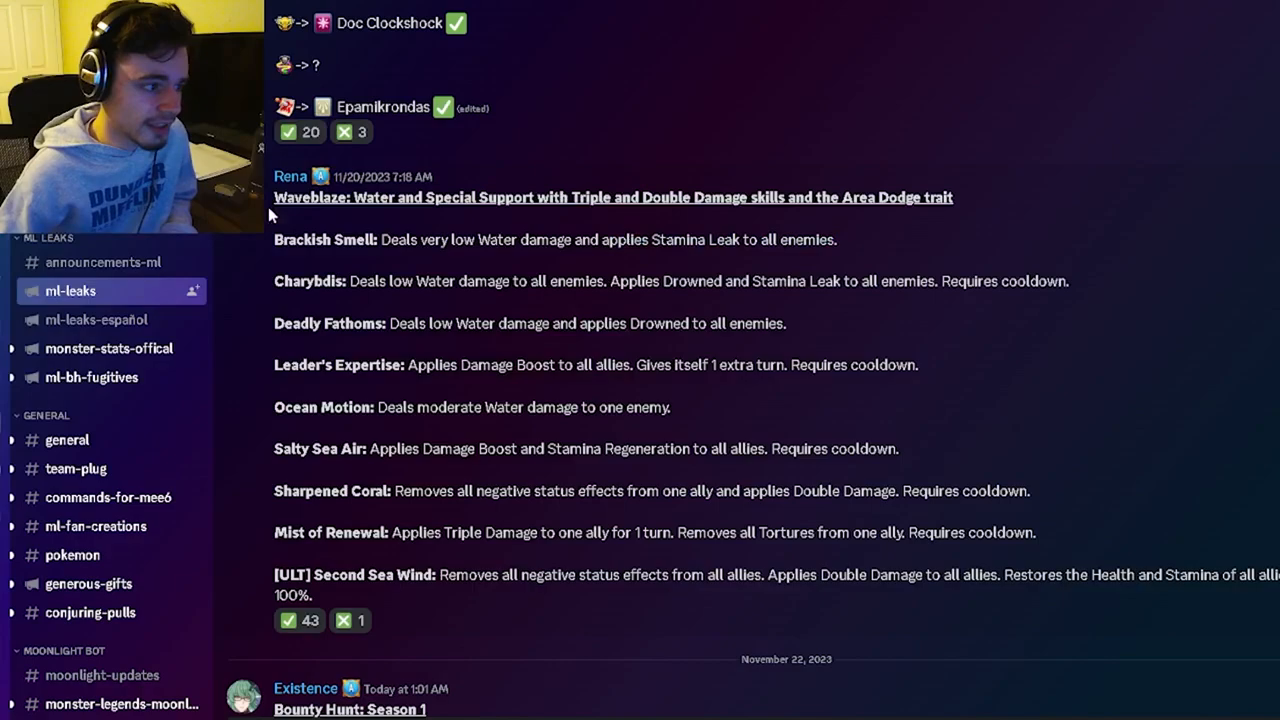
Step: Scroll past the Multiverse Era Season 2 event checklist to the Bounty Hunt: Season 1 post
{"action": "scroll", "scroll_direction": "down", "scroll_amount": 3}
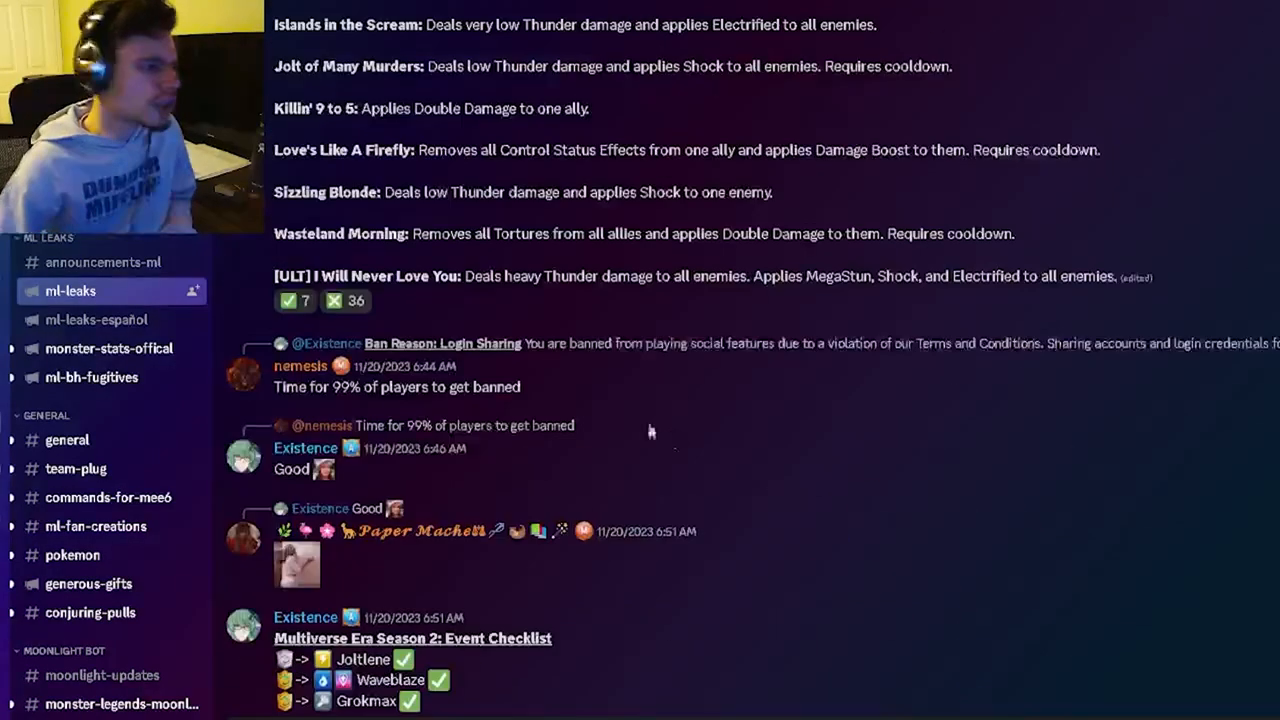
{"action": "scroll", "scroll_direction": "down", "scroll_amount": 3}
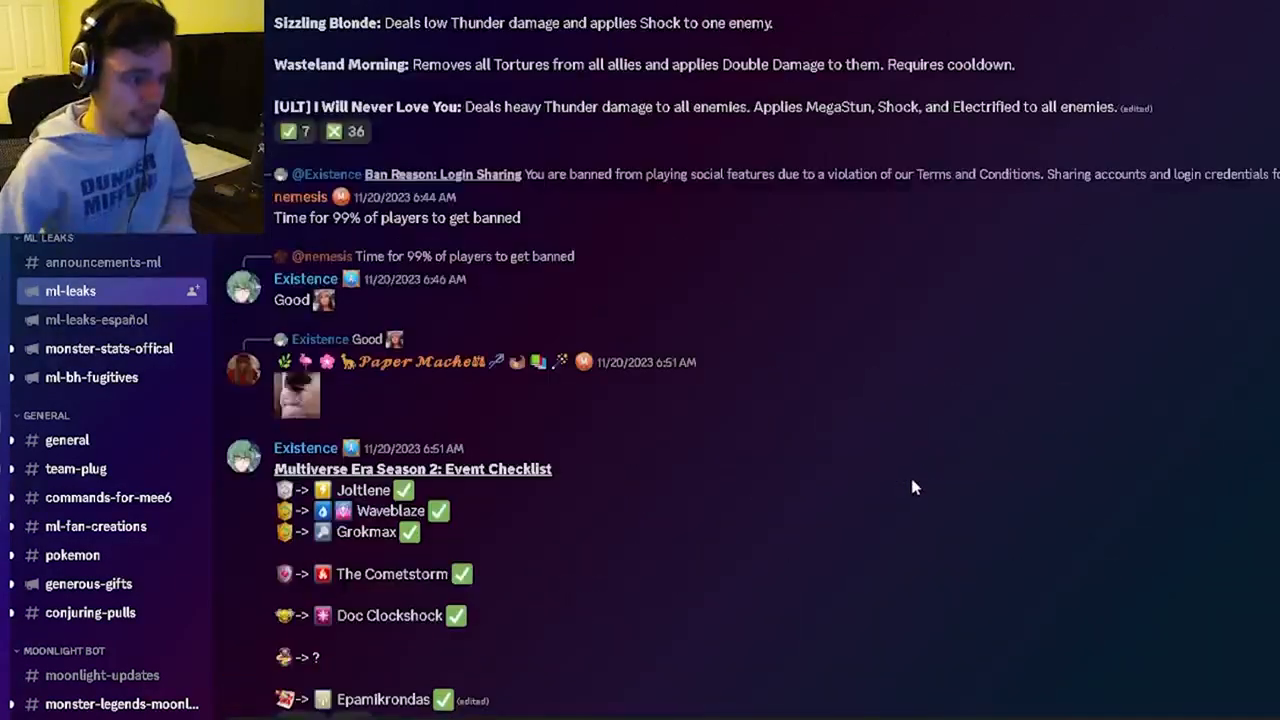
{"action": "scroll", "scroll_direction": "down", "scroll_amount": 3}
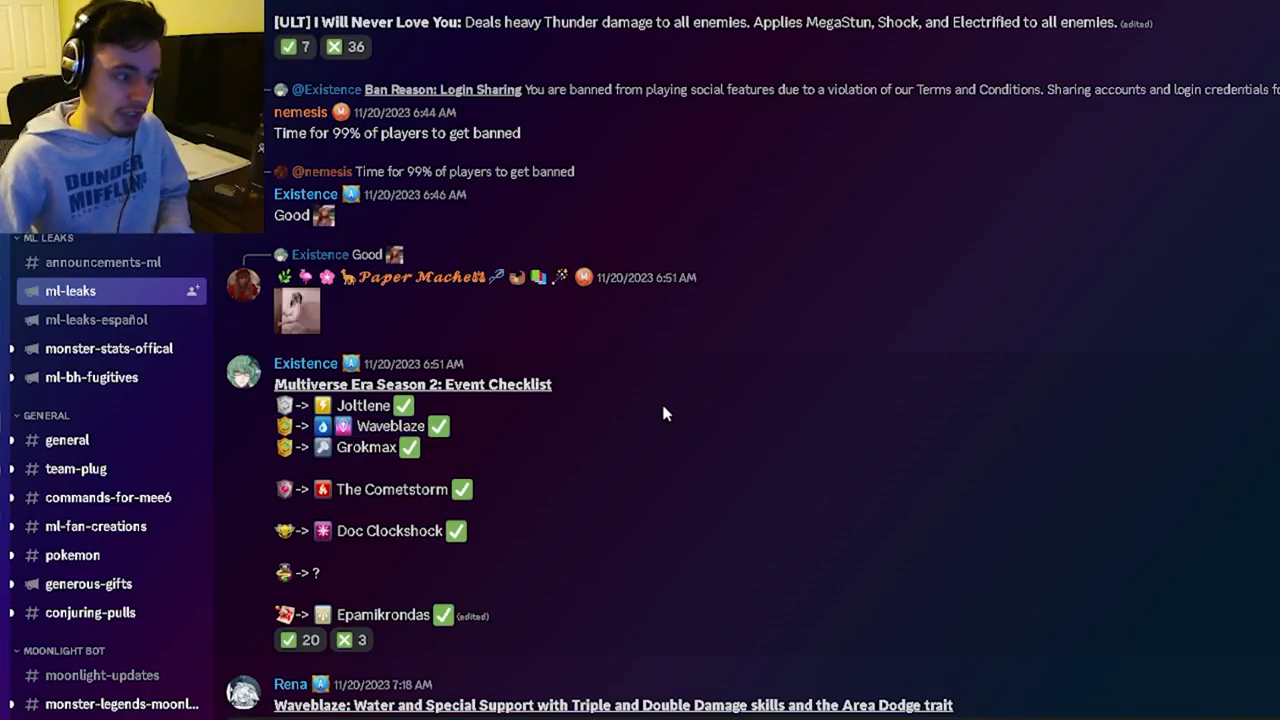
{"action": "scroll", "scroll_direction": "down", "scroll_amount": 3}
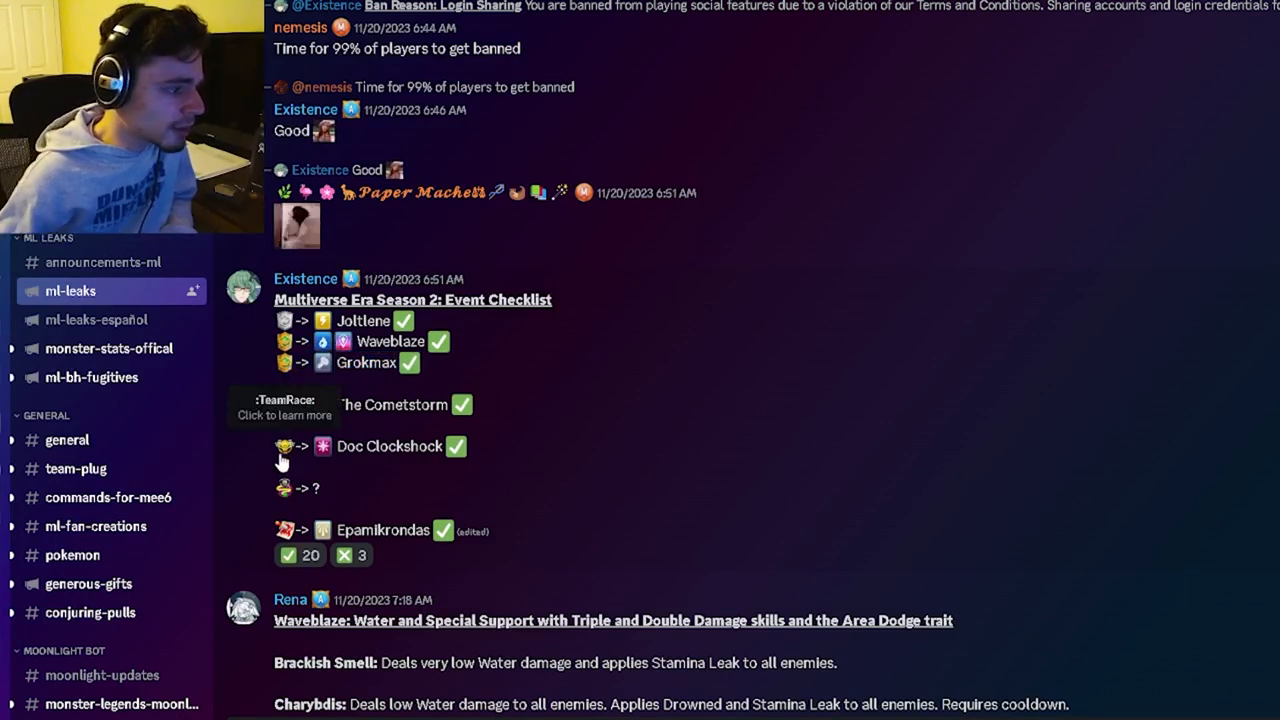
{"action": "mouse_move", "coordinate": [688, 456]}
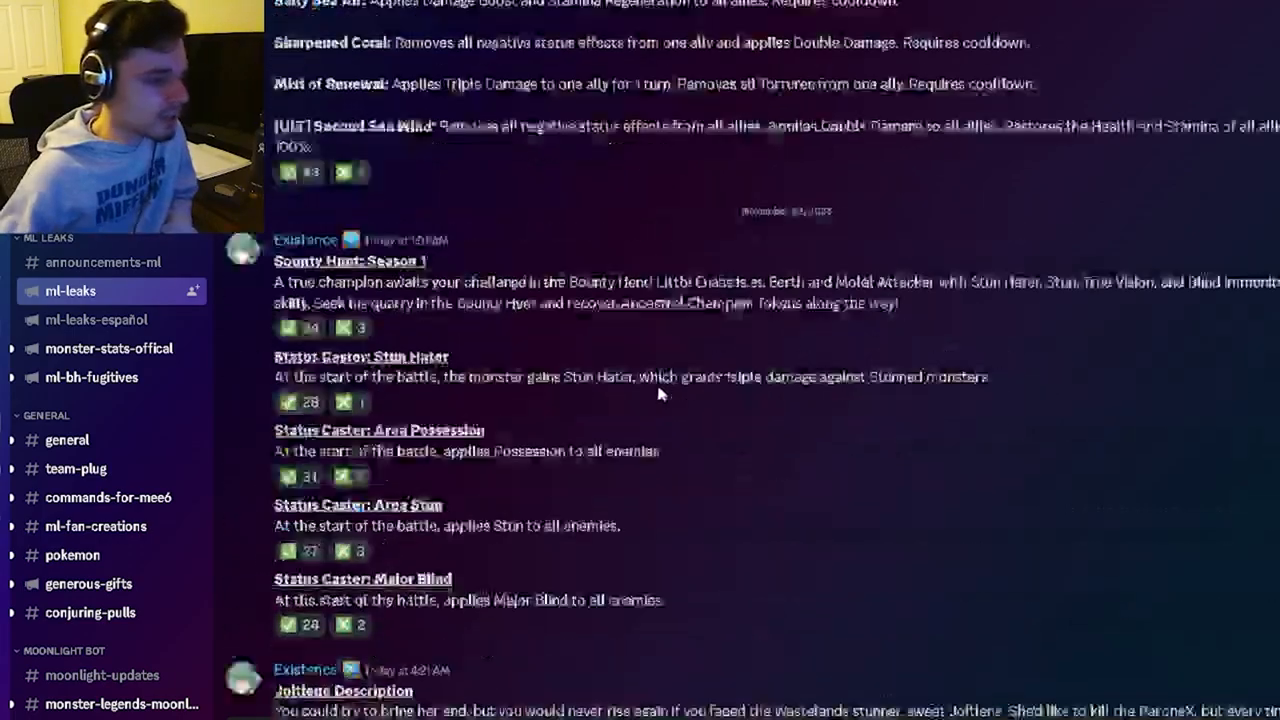
Step: Scroll past the bounty hunt status casters to the Joltlene and Waveblaze description posts
{"action": "scroll", "scroll_direction": "down", "scroll_amount": 3}
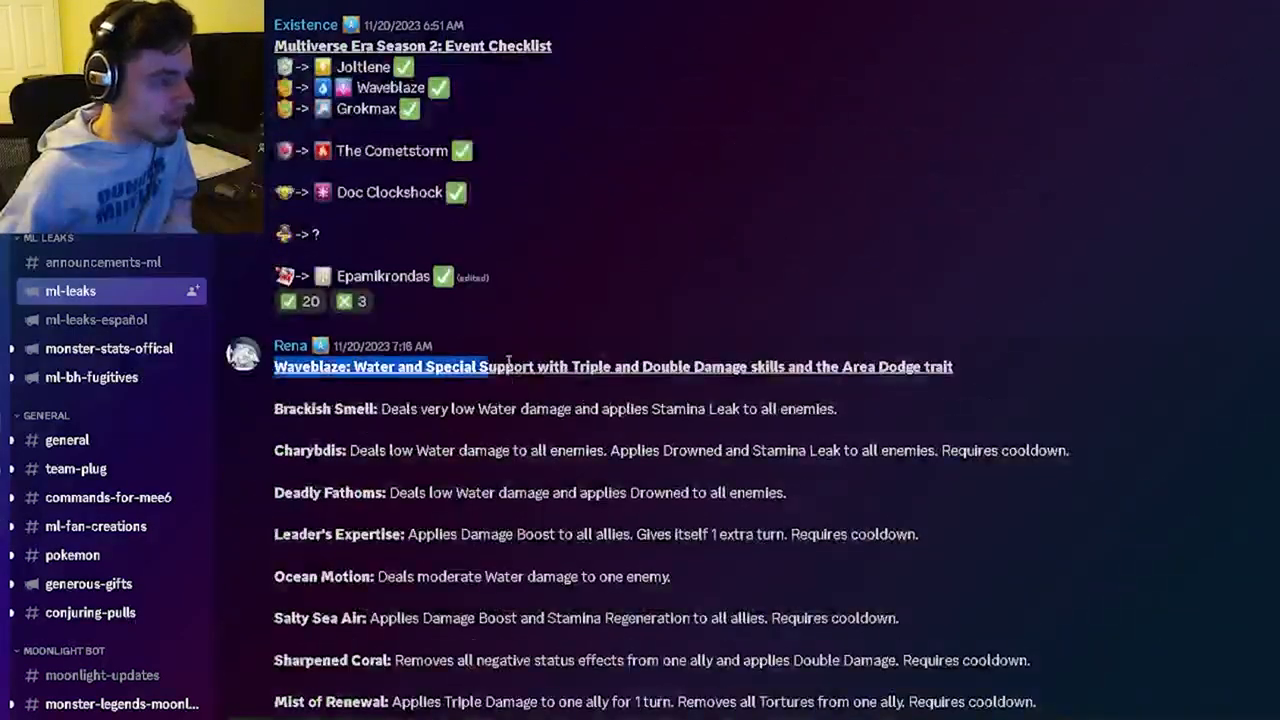
{"action": "scroll", "scroll_direction": "down", "scroll_amount": 3}
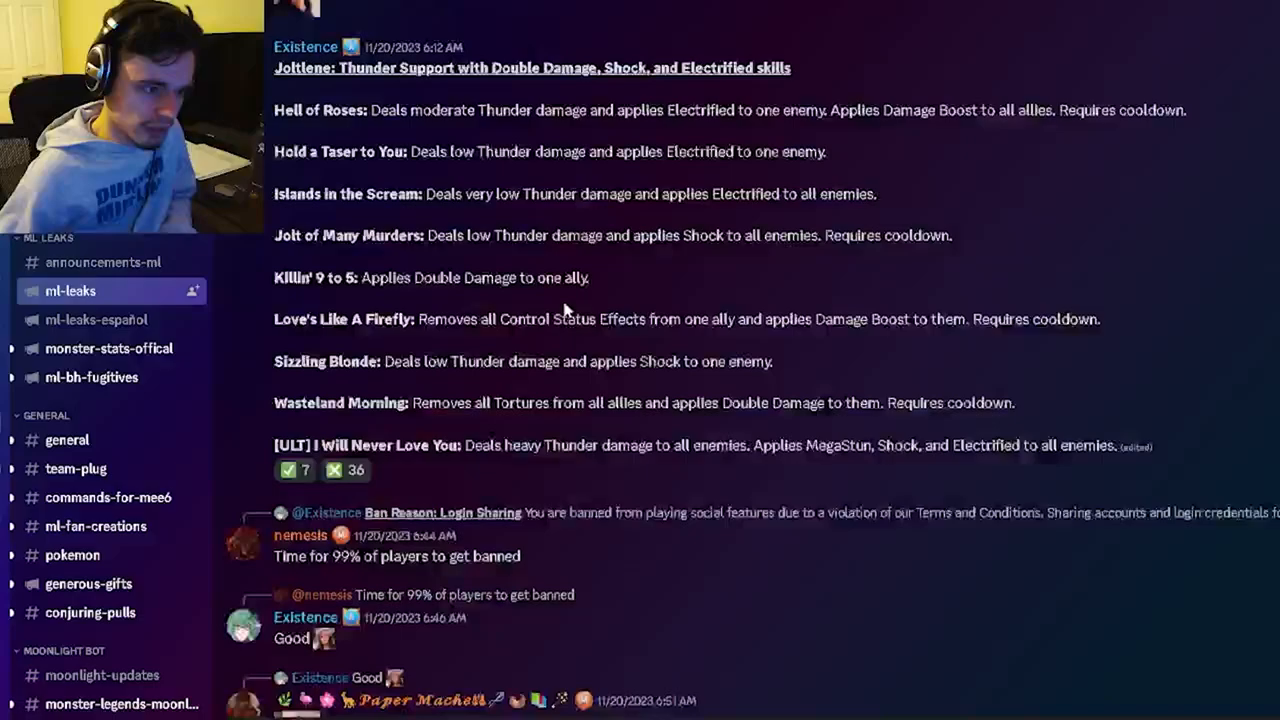
{"action": "scroll", "scroll_direction": "down", "scroll_amount": 3}
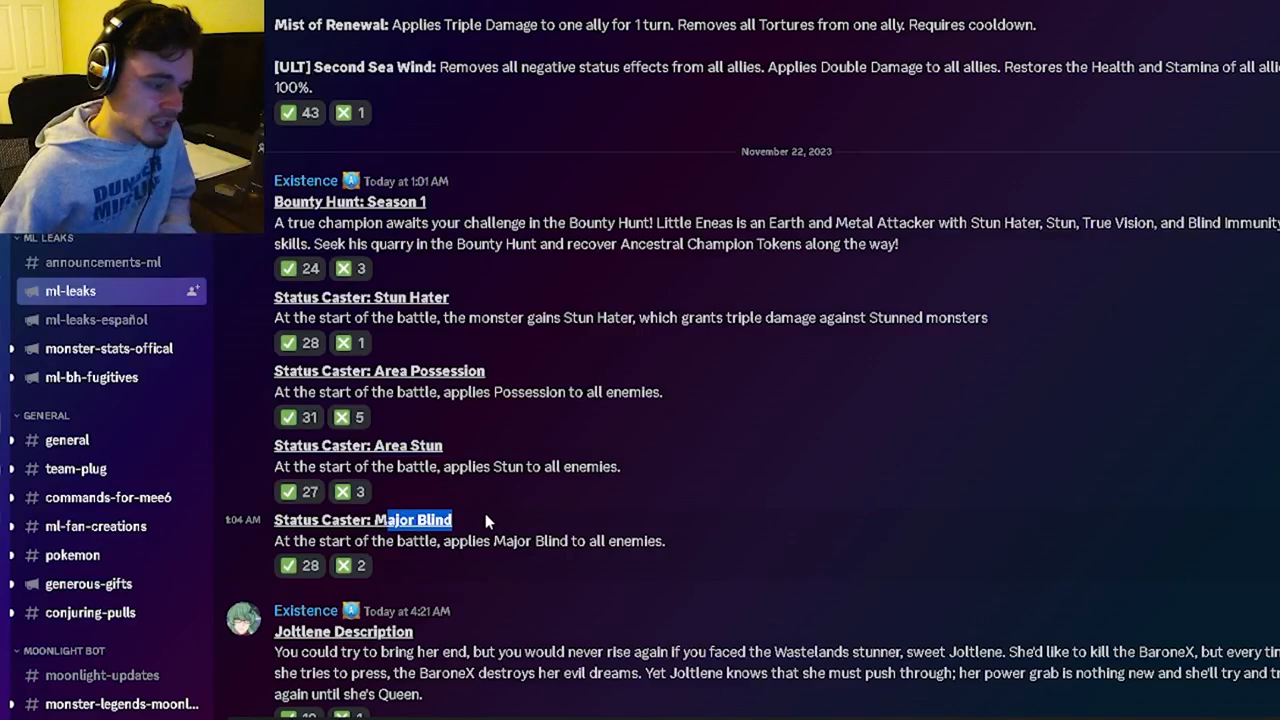
{"action": "scroll", "scroll_direction": "down", "scroll_amount": 3}
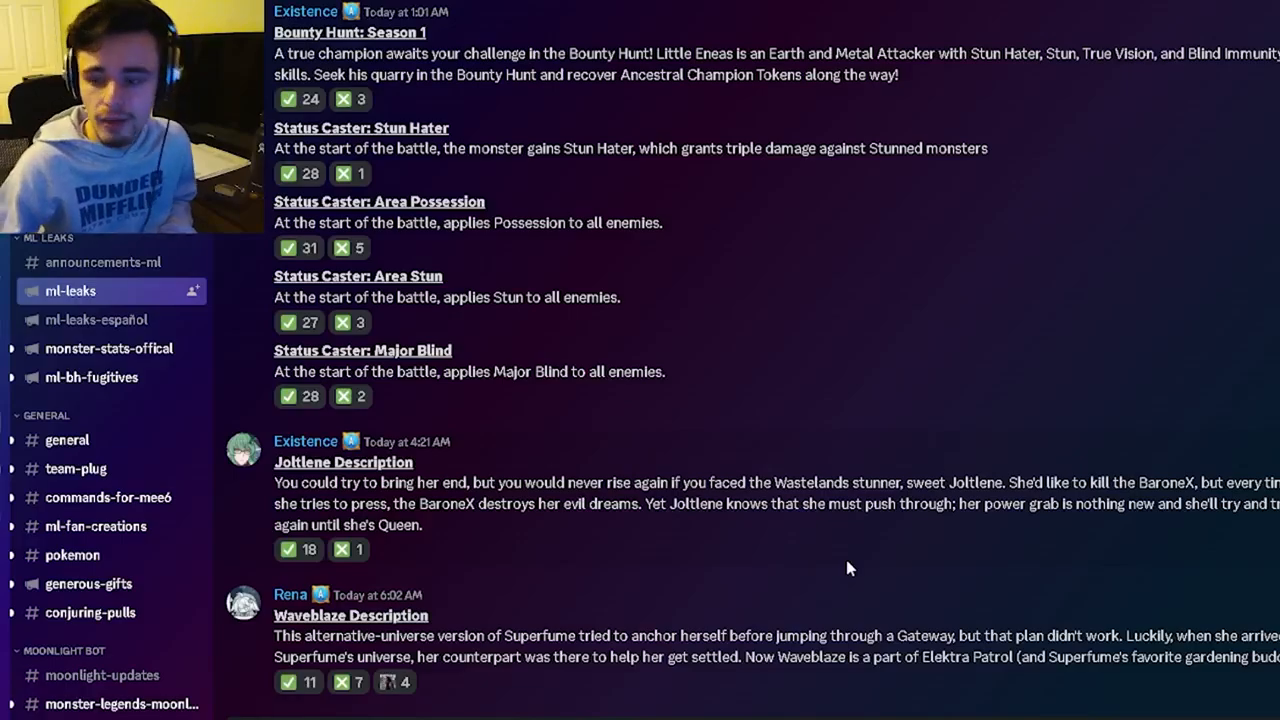
Step: Scroll back past the ban reason posts to the Season 2 event checklist message
{"action": "scroll", "scroll_direction": "down", "scroll_amount": 3}
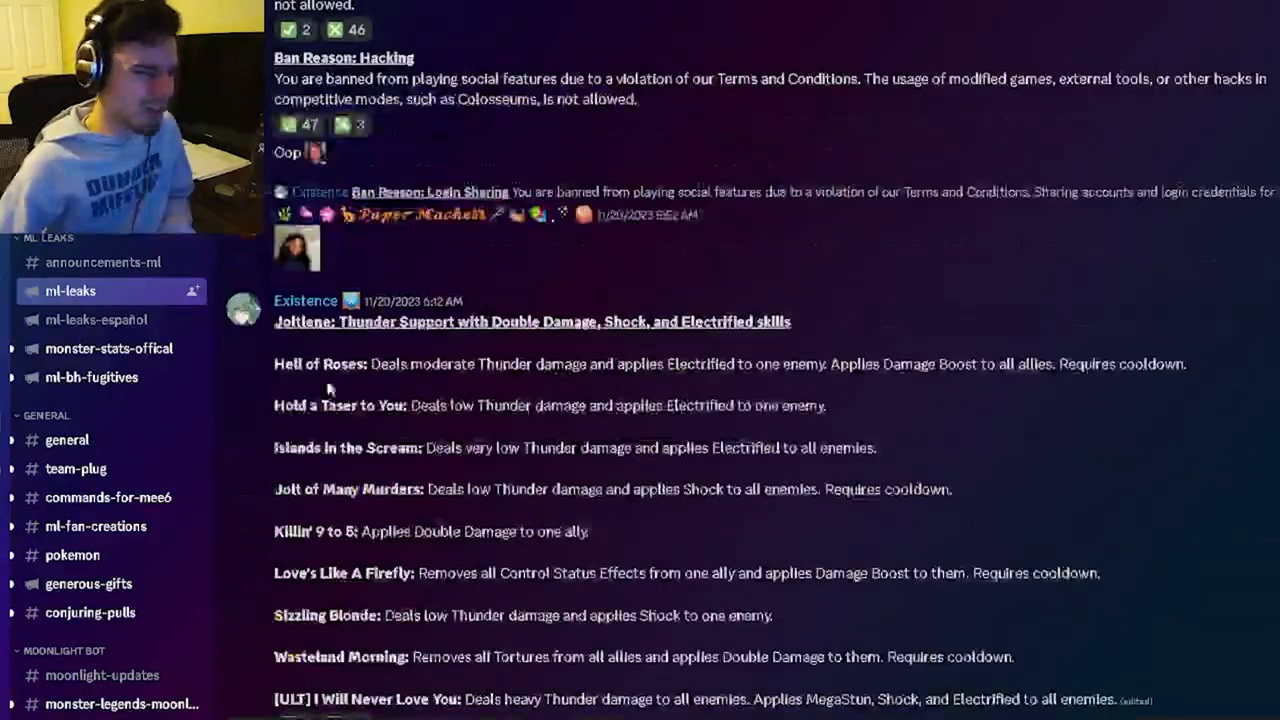
{"action": "scroll", "scroll_direction": "down", "scroll_amount": 3}
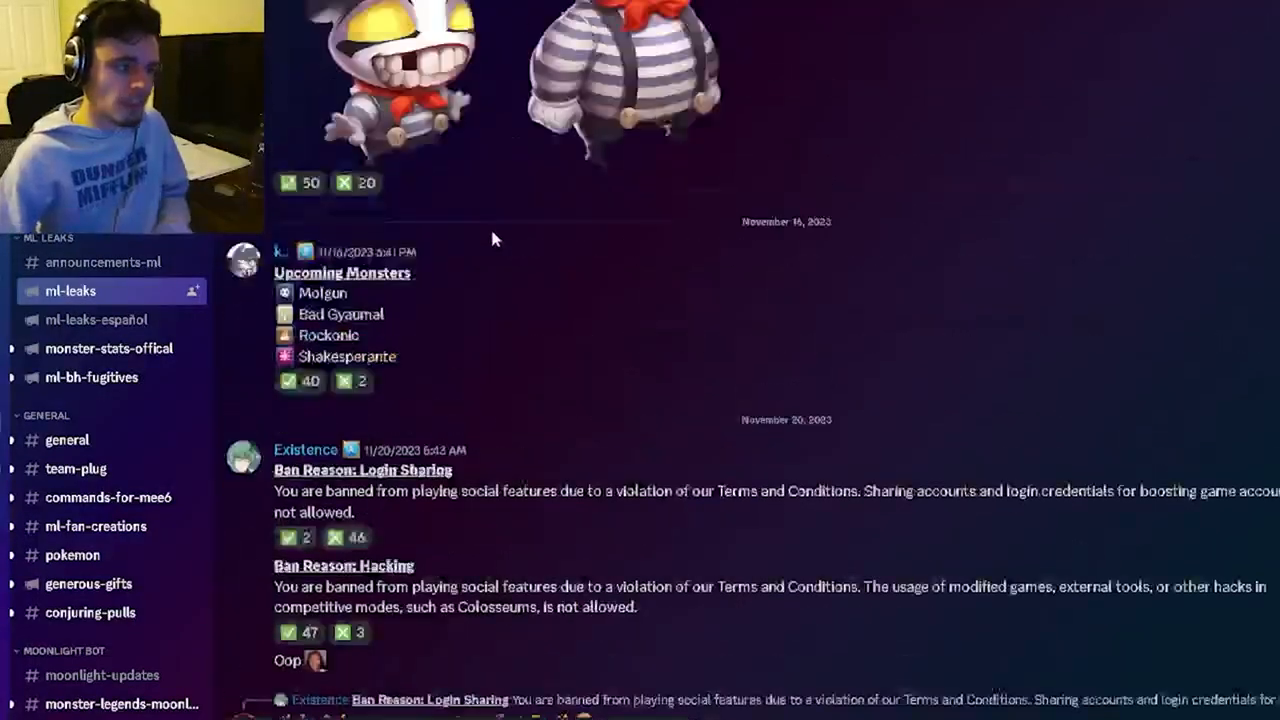
{"action": "scroll", "scroll_direction": "down", "scroll_amount": 3}
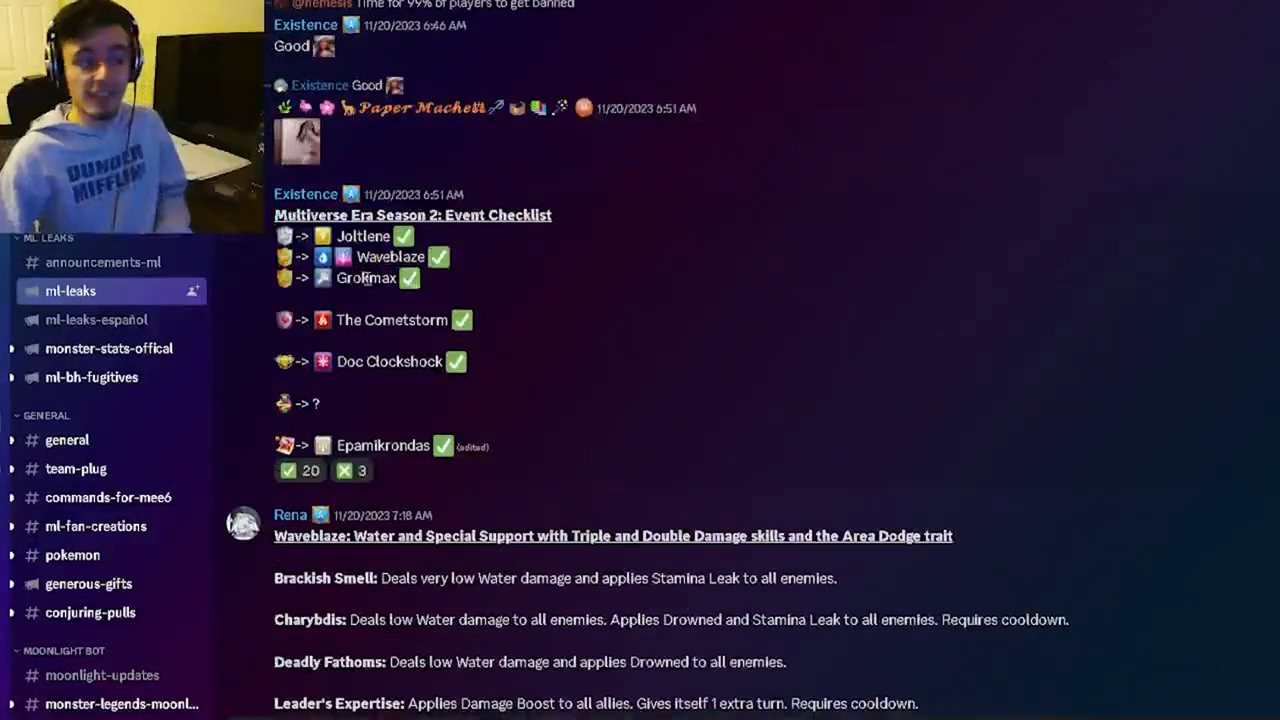